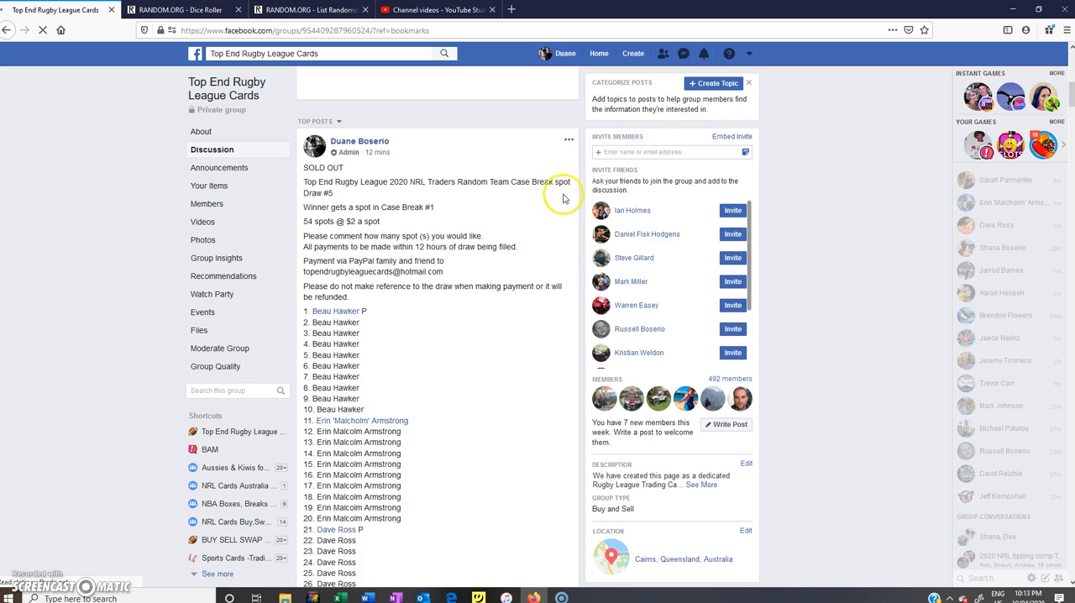
# Scroll to the bottom of the case-break draw post and comment LIVE under it
pyautogui.scroll(-3)
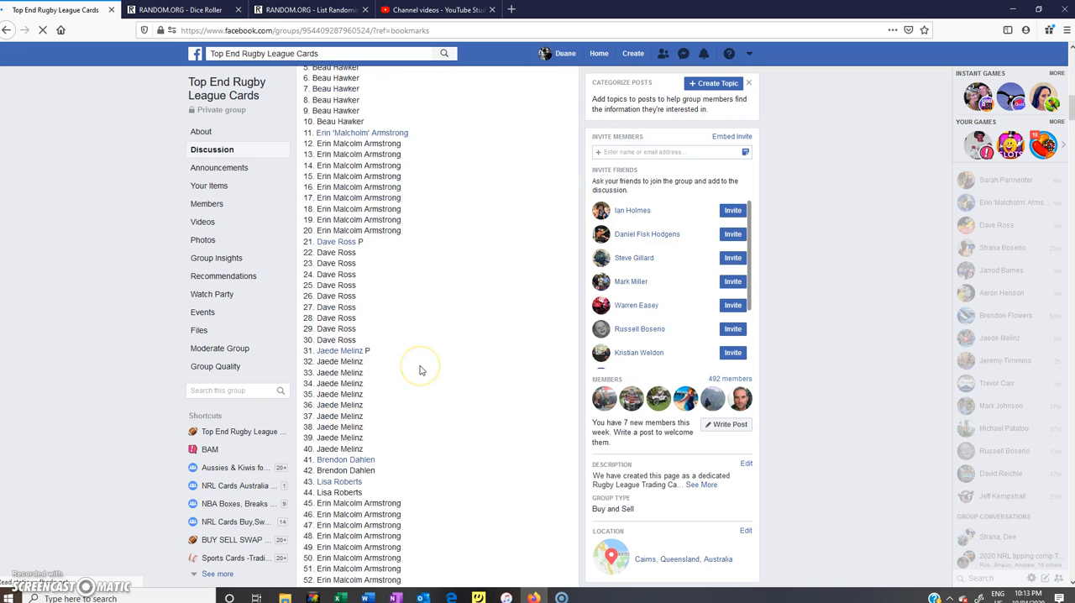
pyautogui.scroll(-3)
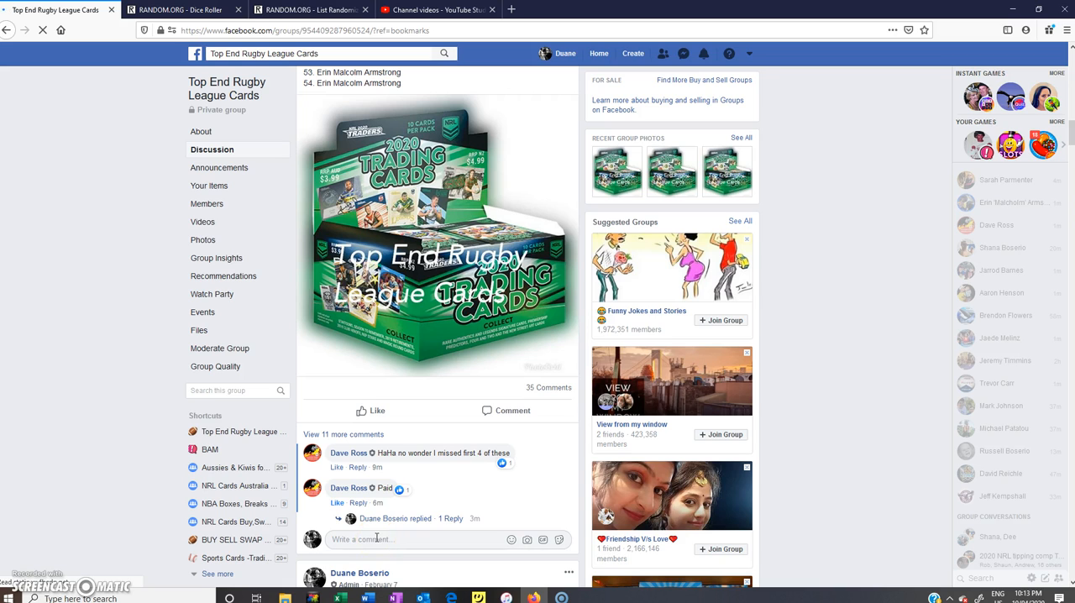
pyautogui.write('LIVE')
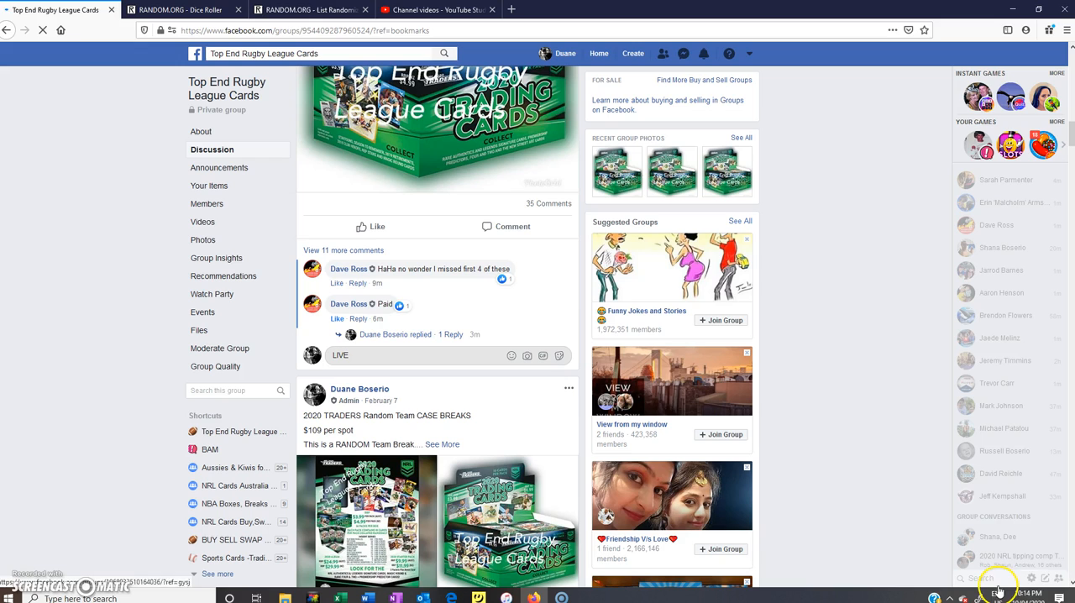
pyautogui.moveTo(393, 360)
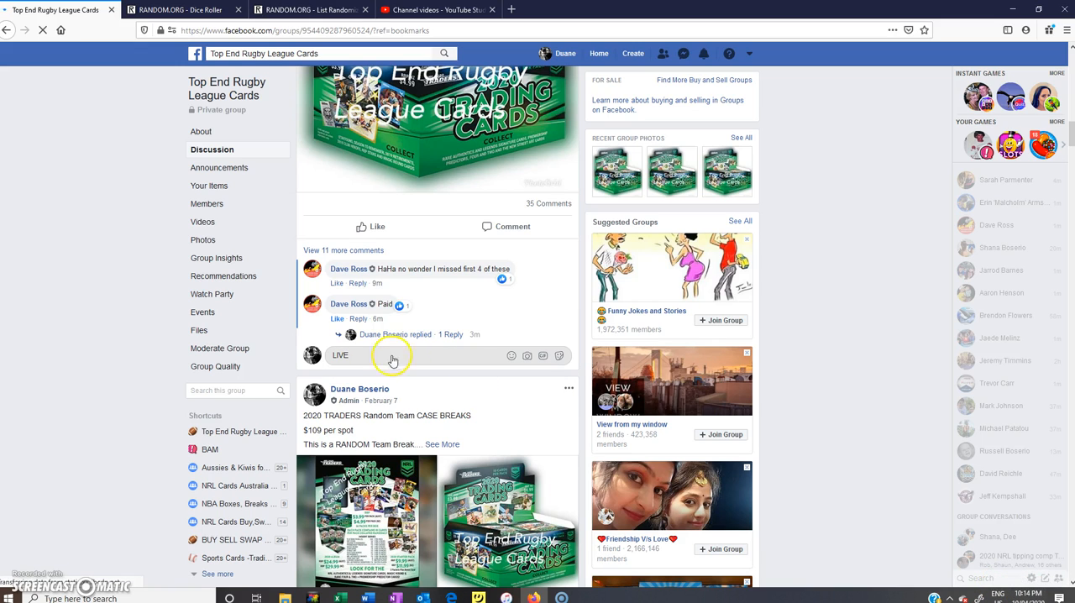
pyautogui.moveTo(369, 359)
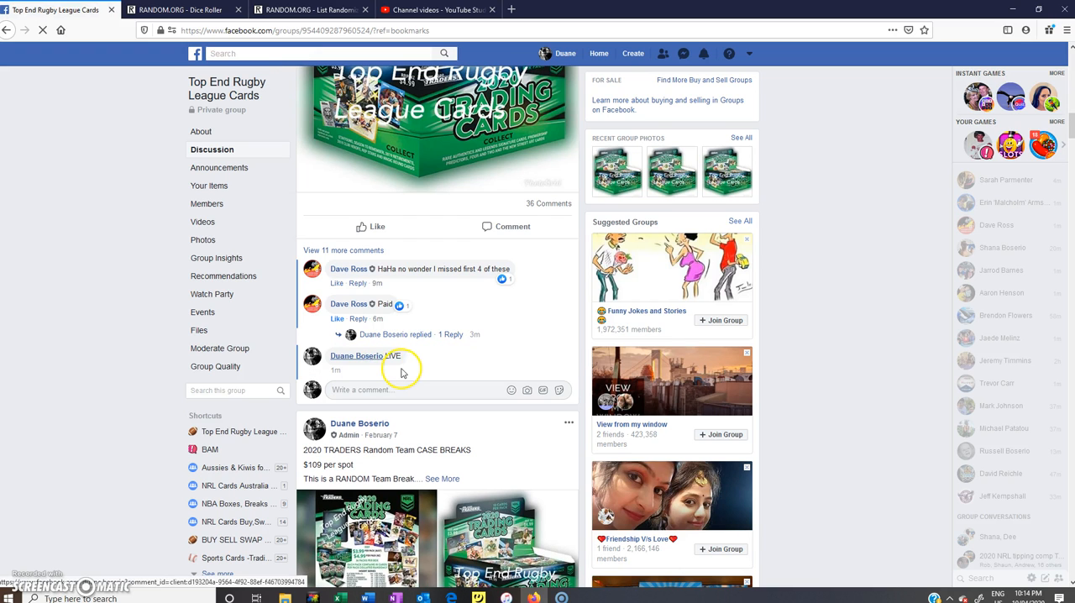
# Open the draw post on its own page and expand it to show the full 54-spot list
pyautogui.click(373, 356)
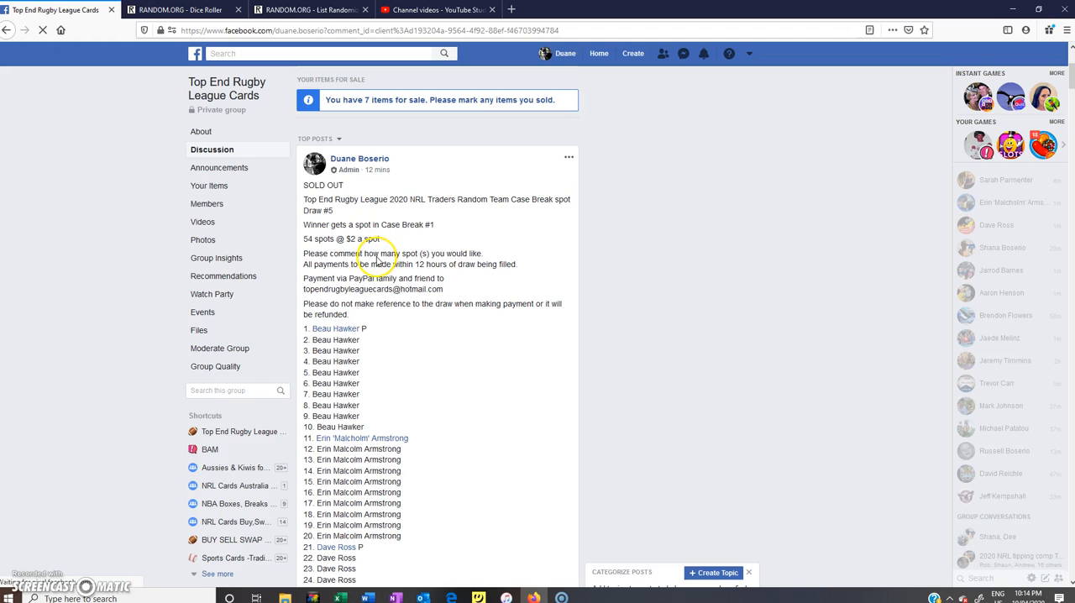
pyautogui.click(44, 30)
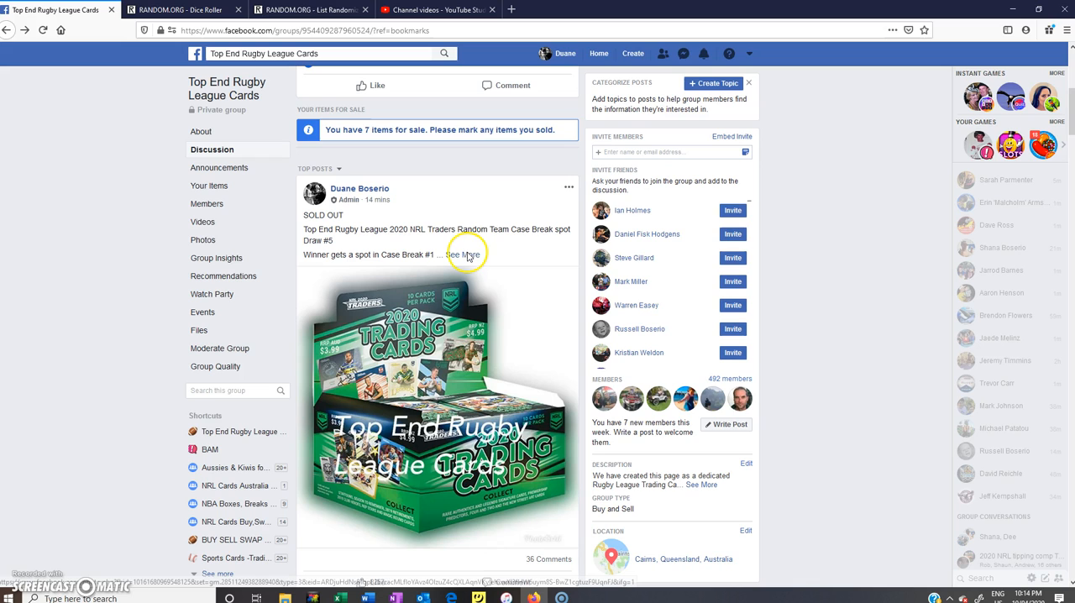
pyautogui.moveTo(467, 255)
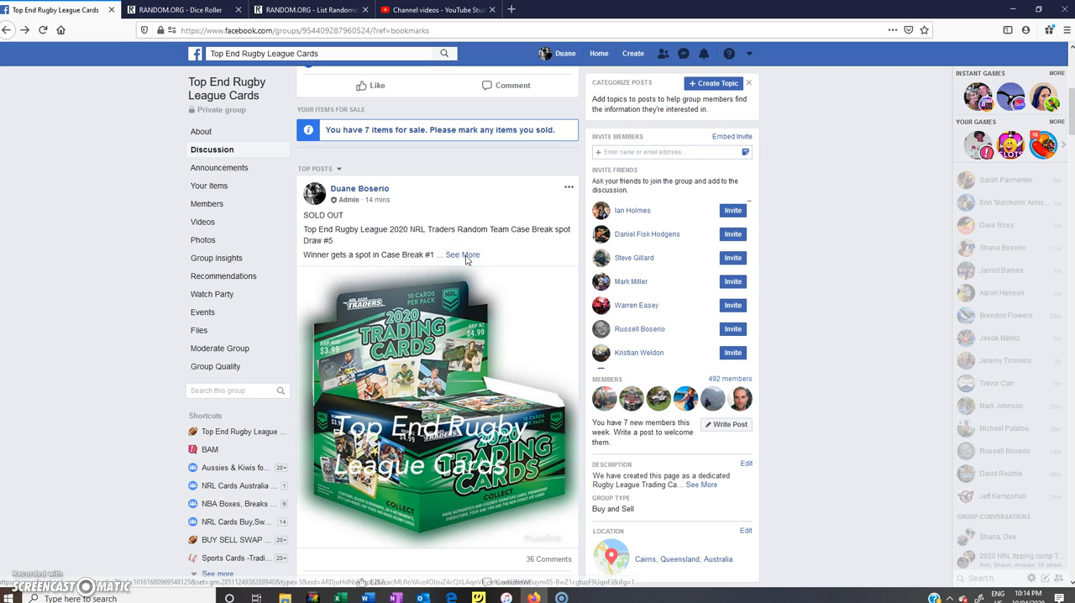
pyautogui.scroll(-3)
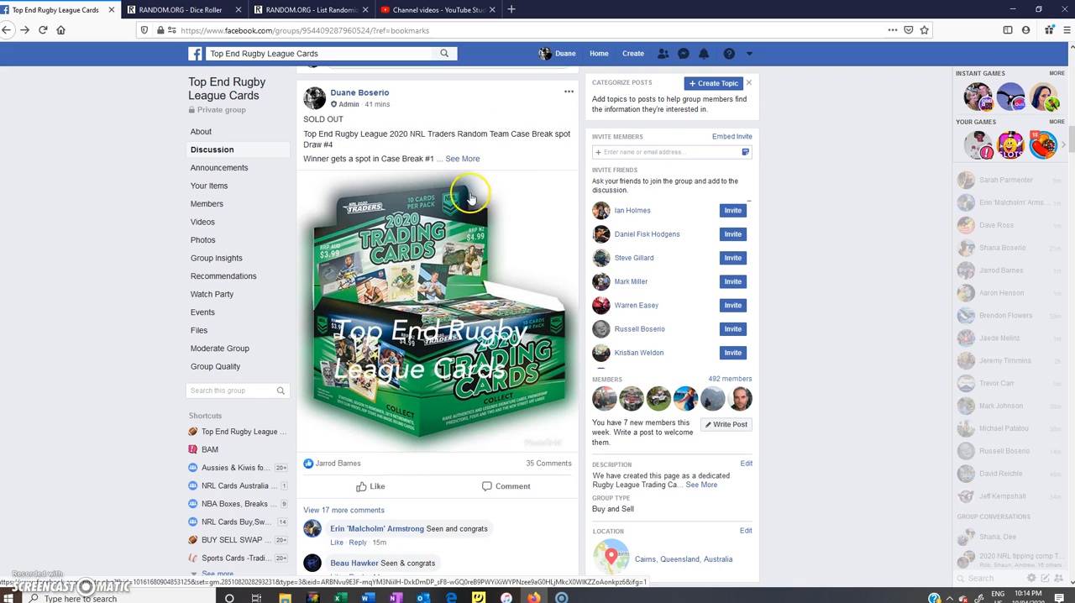
pyautogui.click(462, 158)
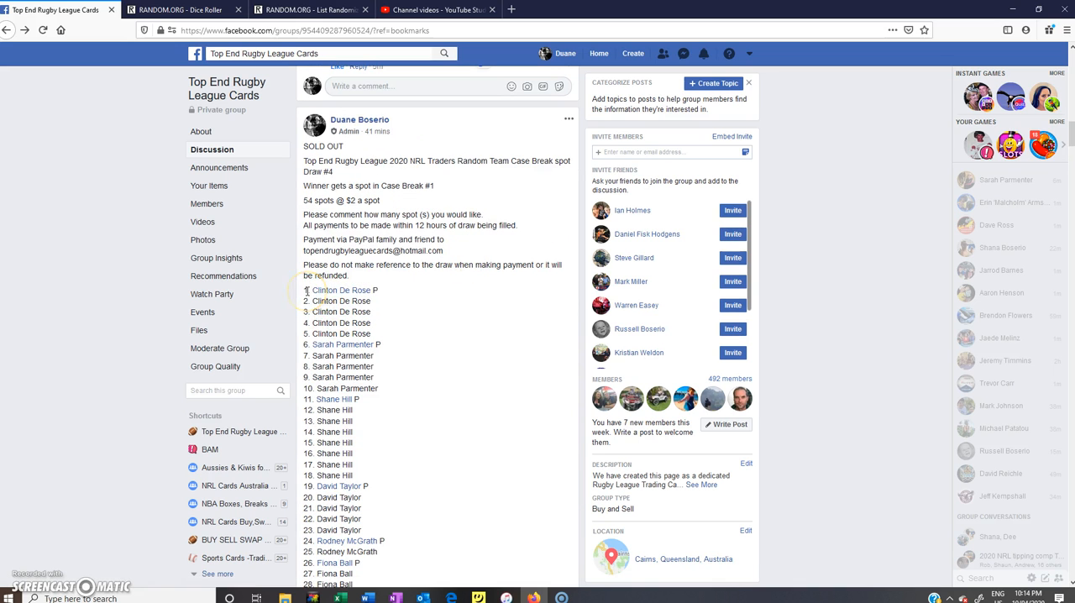
# Select and copy the whole numbered name list and carry it to the RANDOM.ORG tab
pyautogui.scroll(-3)
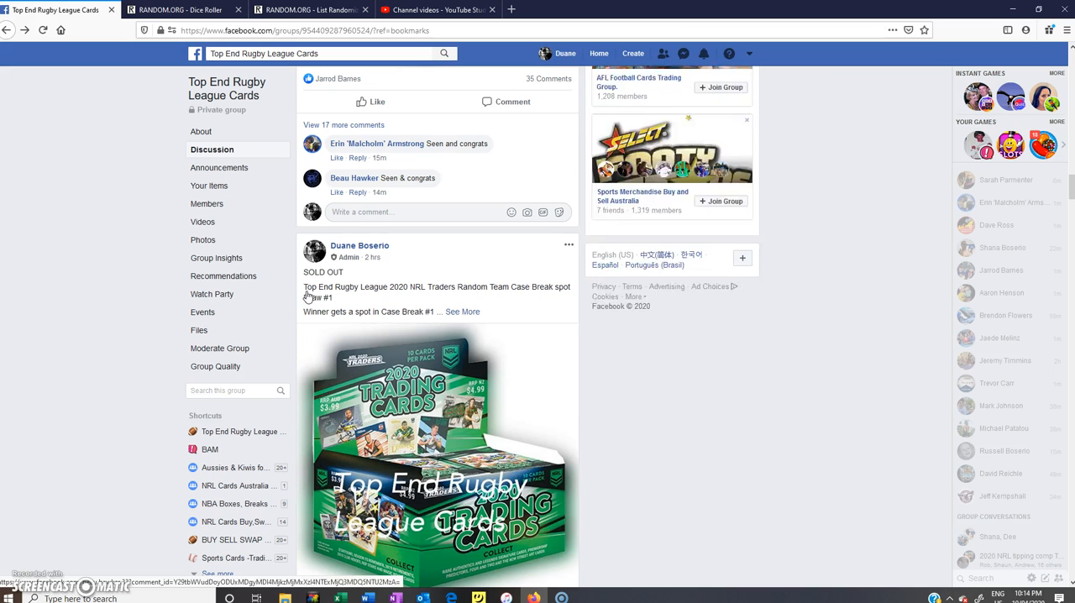
pyautogui.scroll(-3)
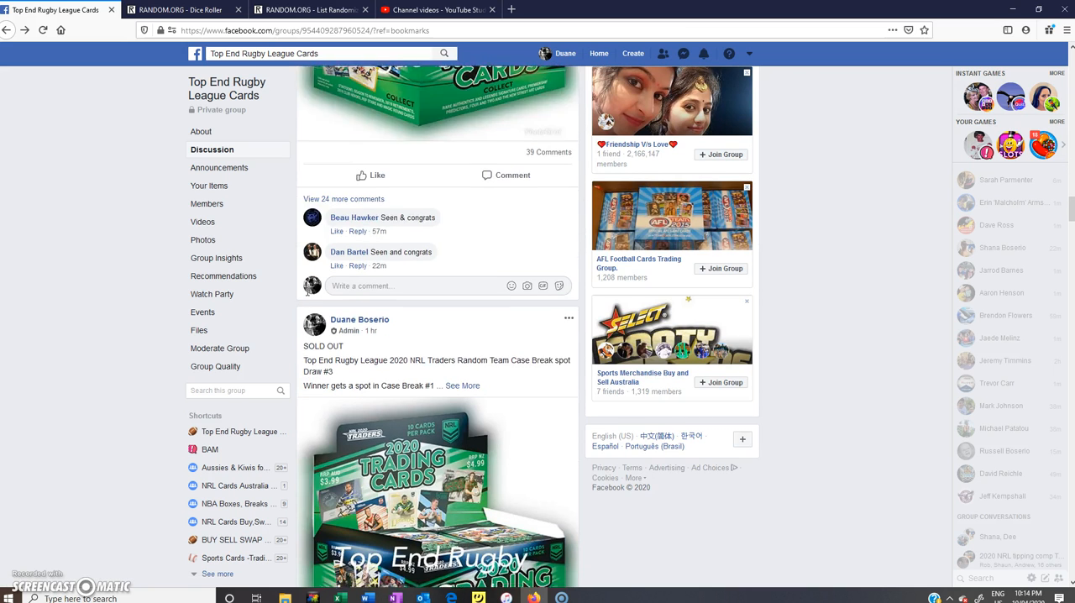
pyautogui.scroll(-3)
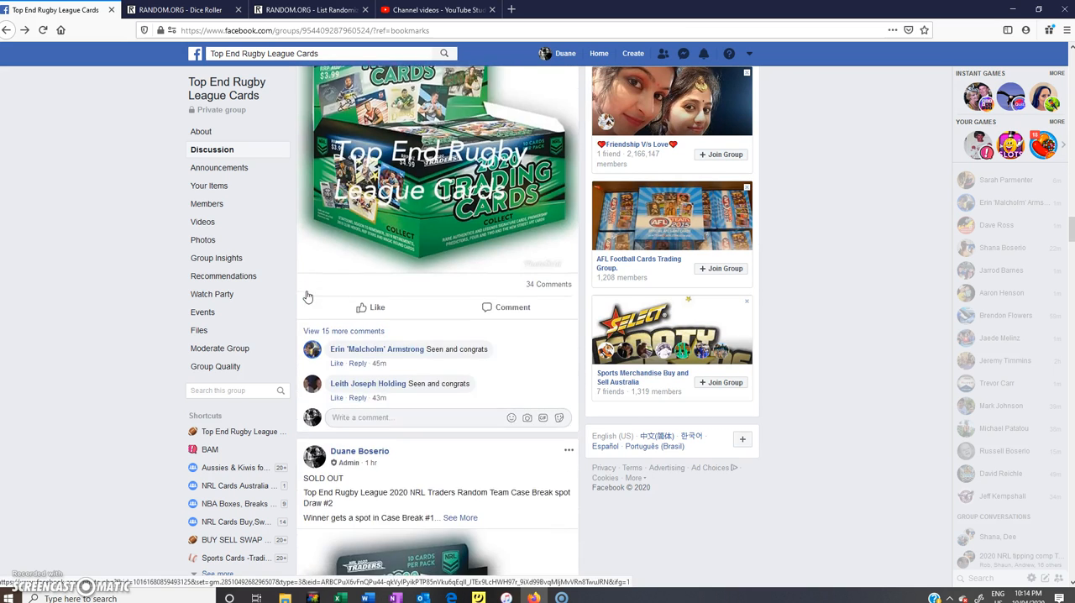
pyautogui.scroll(-3)
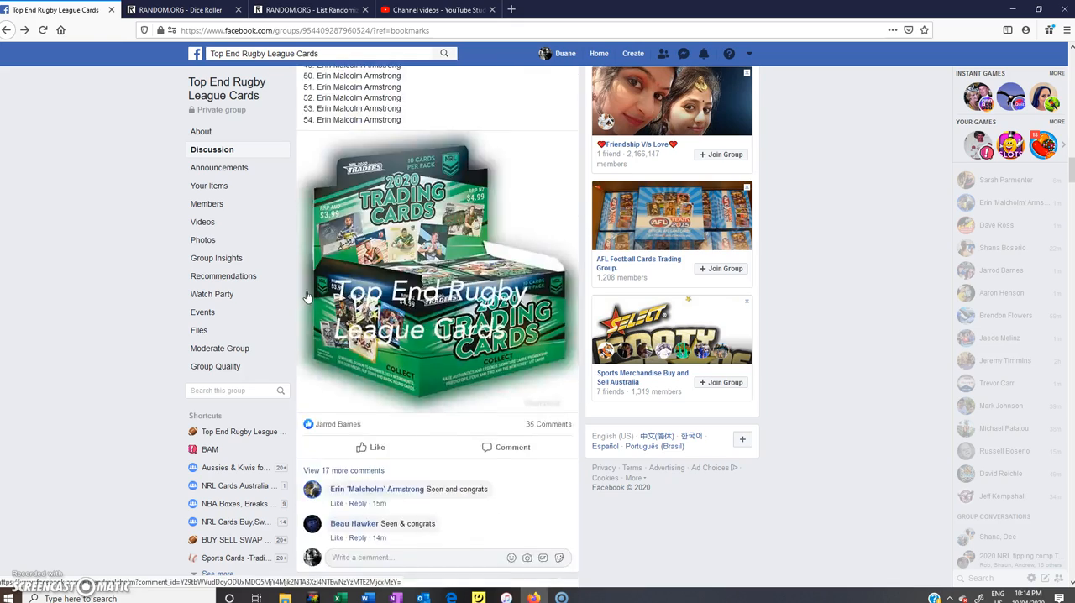
pyautogui.scroll(-3)
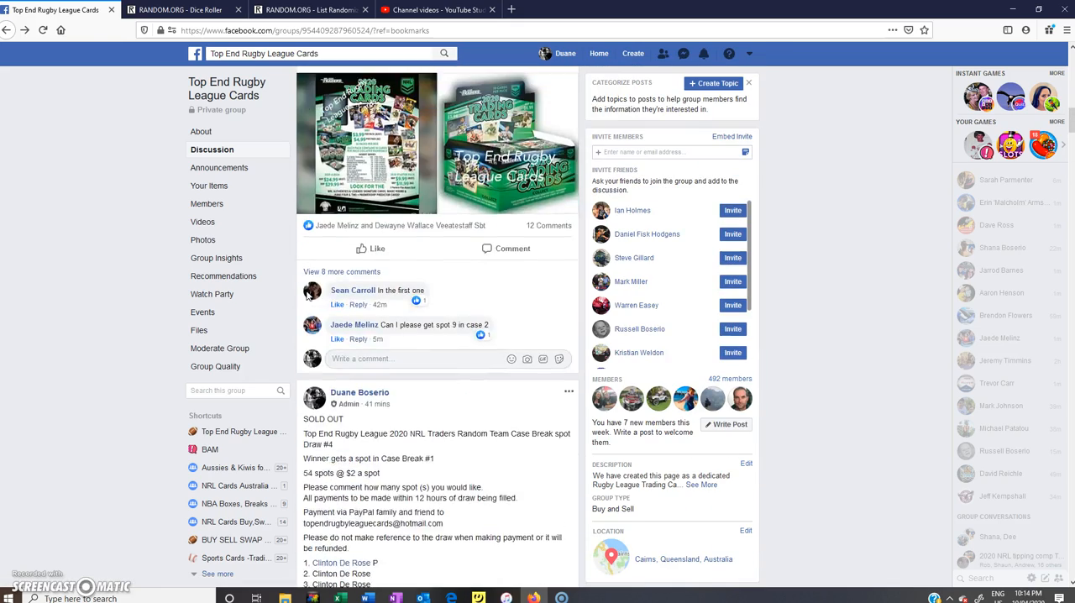
pyautogui.scroll(-3)
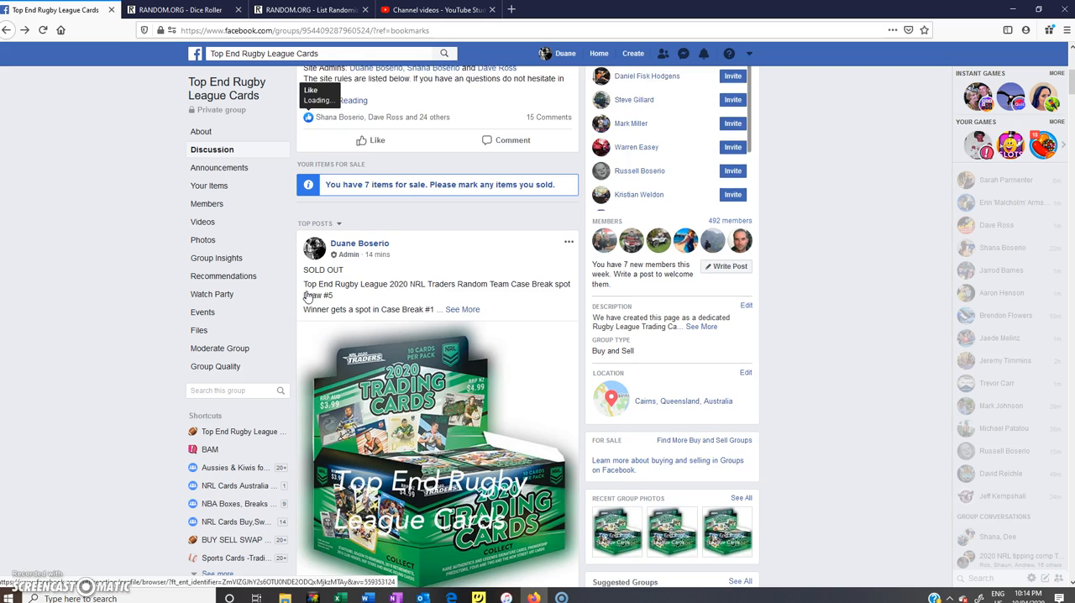
pyautogui.scroll(-3)
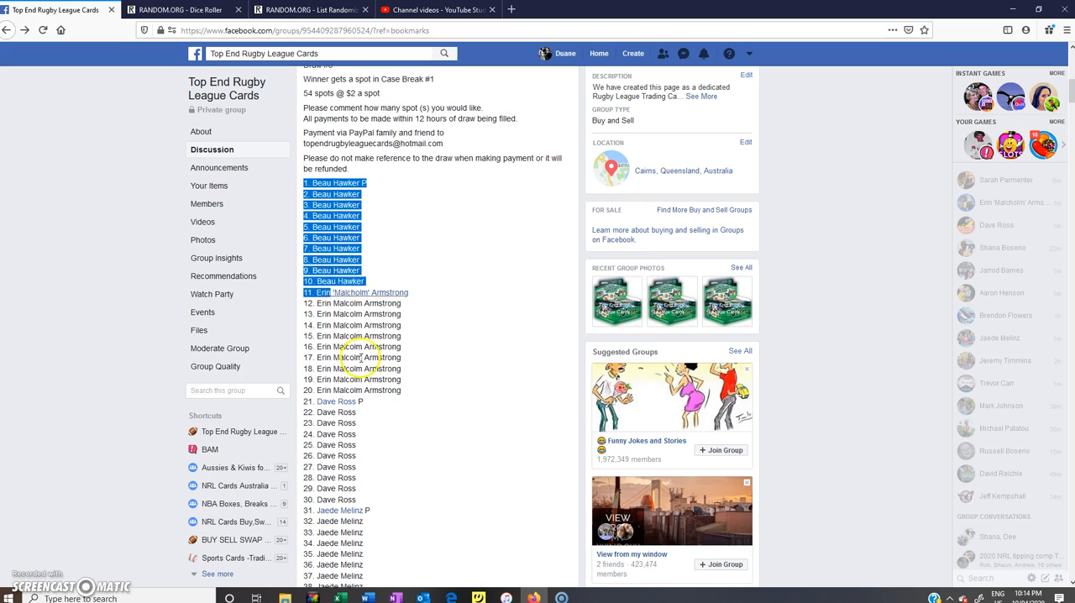
pyautogui.scroll(-3)
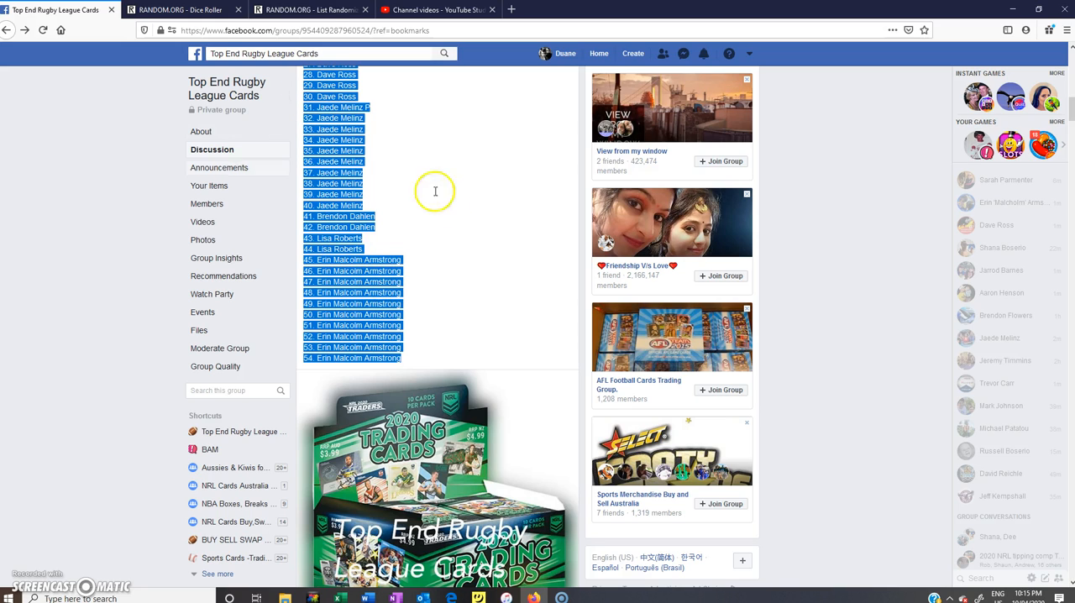
pyautogui.click(302, 10)
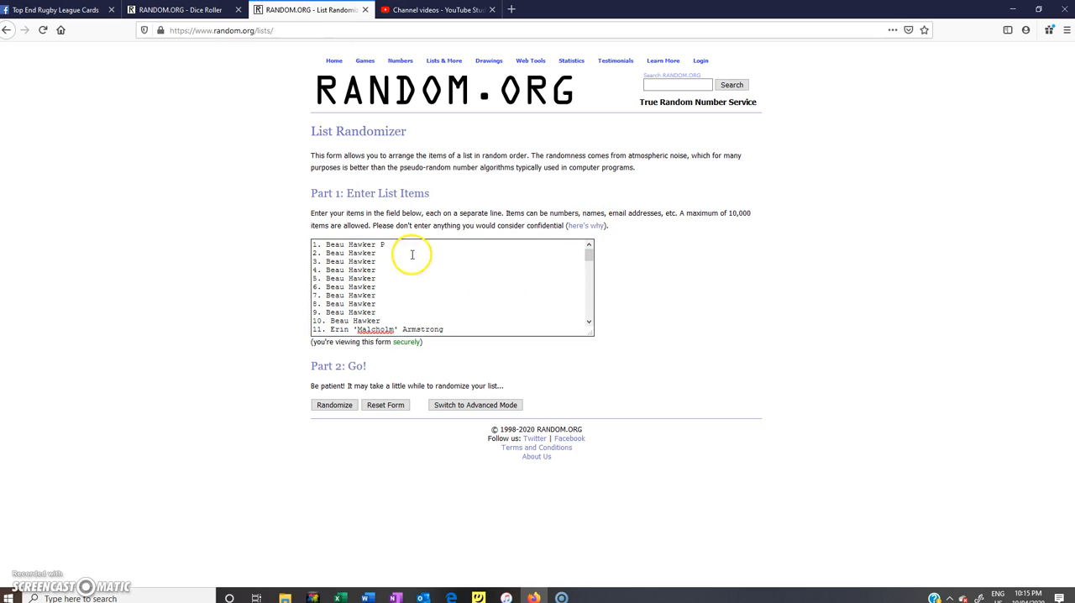
# Roll two virtual dice, then return to the List Randomizer and shuffle the 54 entered names
pyautogui.click(176, 10)
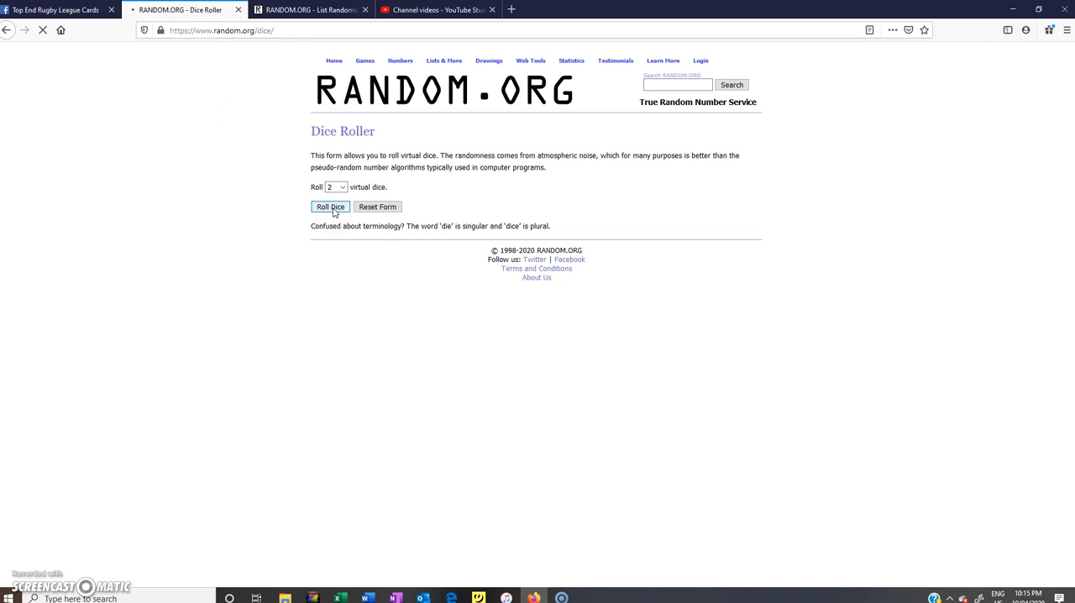
pyautogui.click(329, 207)
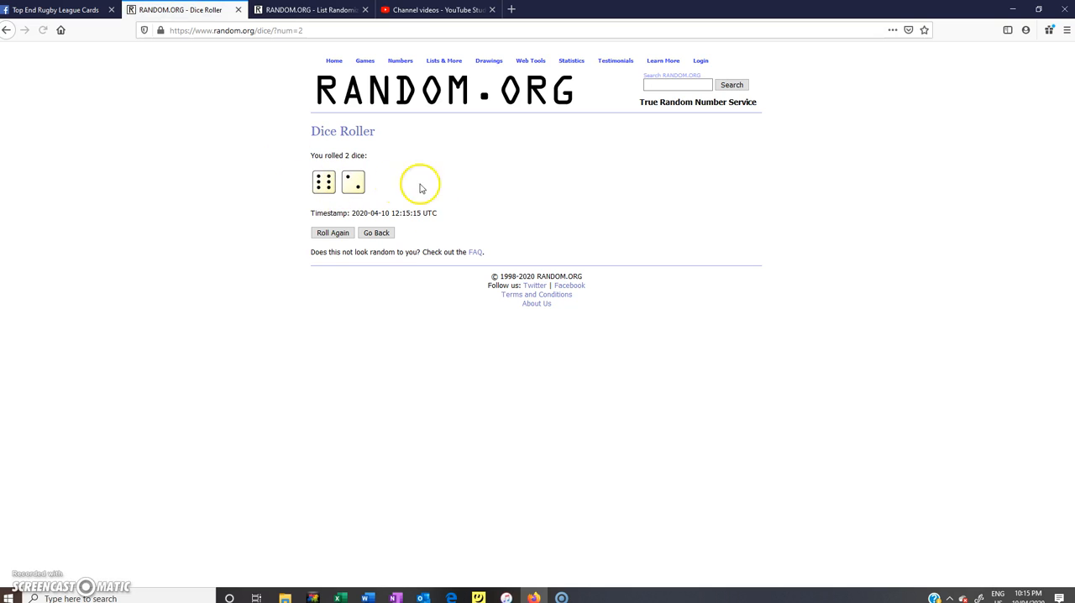
pyautogui.moveTo(388, 60)
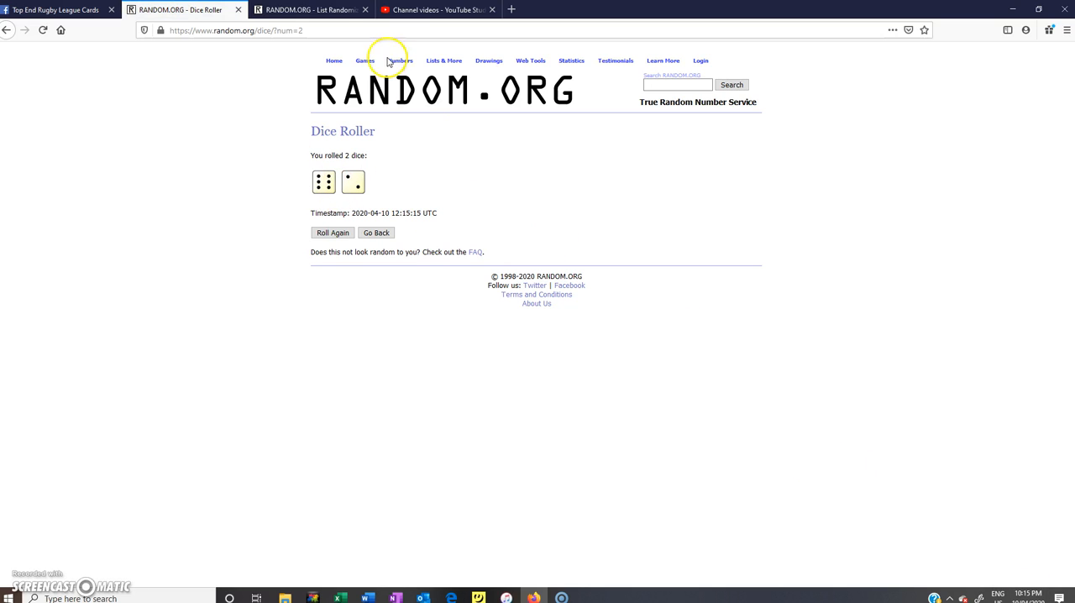
pyautogui.click(306, 10)
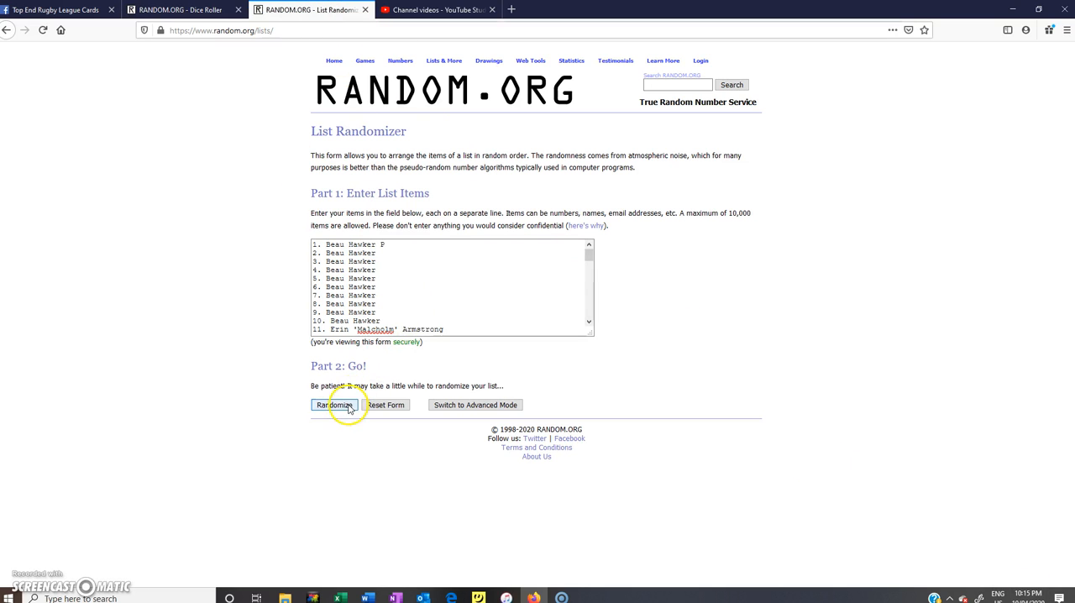
pyautogui.click(332, 405)
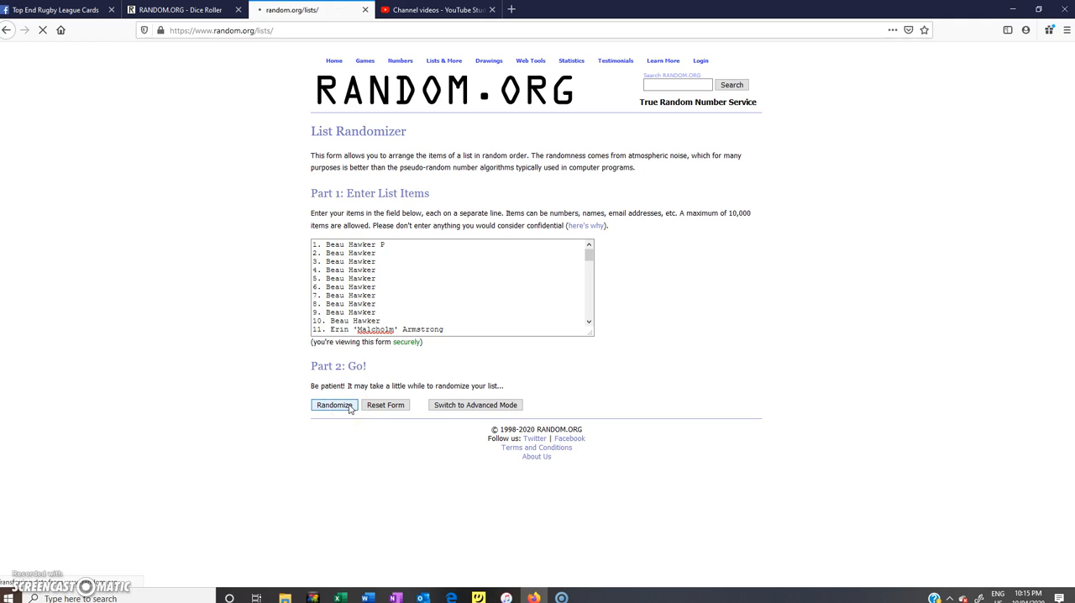
# Reshuffle the 54-name list with Again! up to a sixth time
pyautogui.click(334, 404)
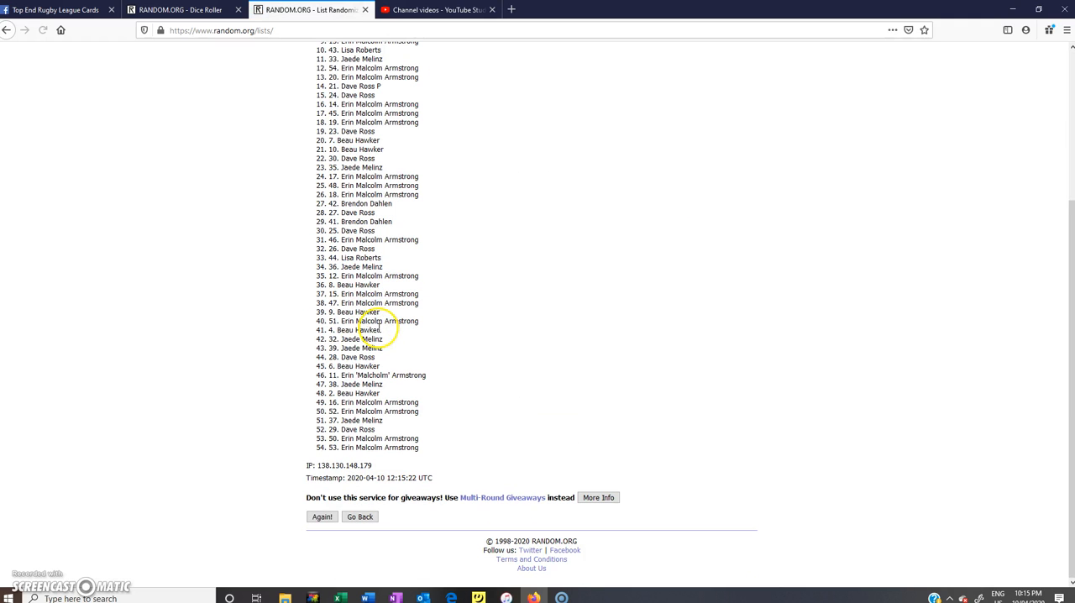
pyautogui.click(322, 517)
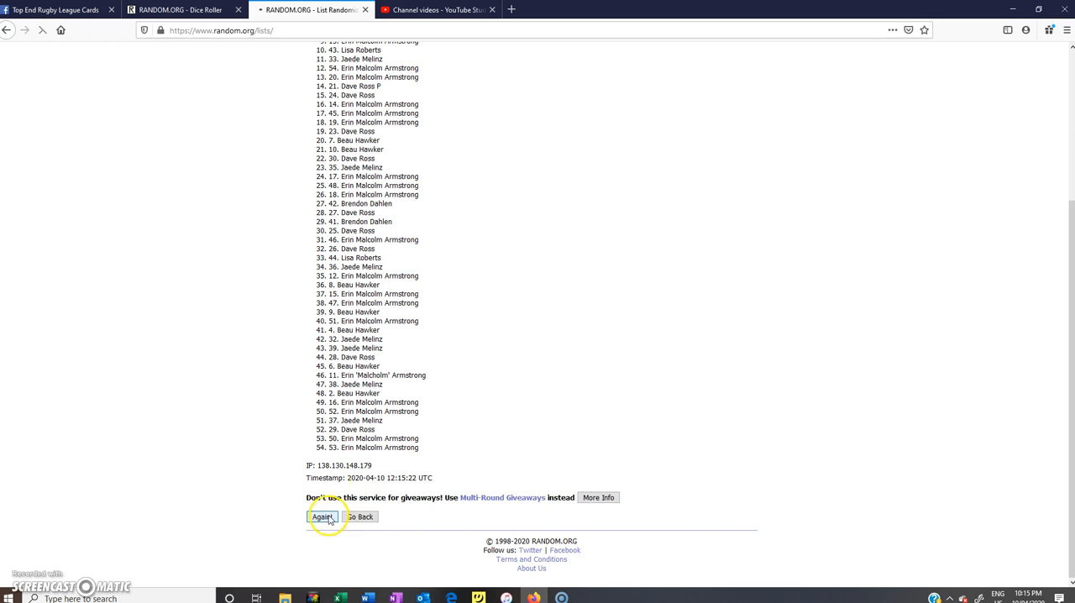
pyautogui.click(322, 517)
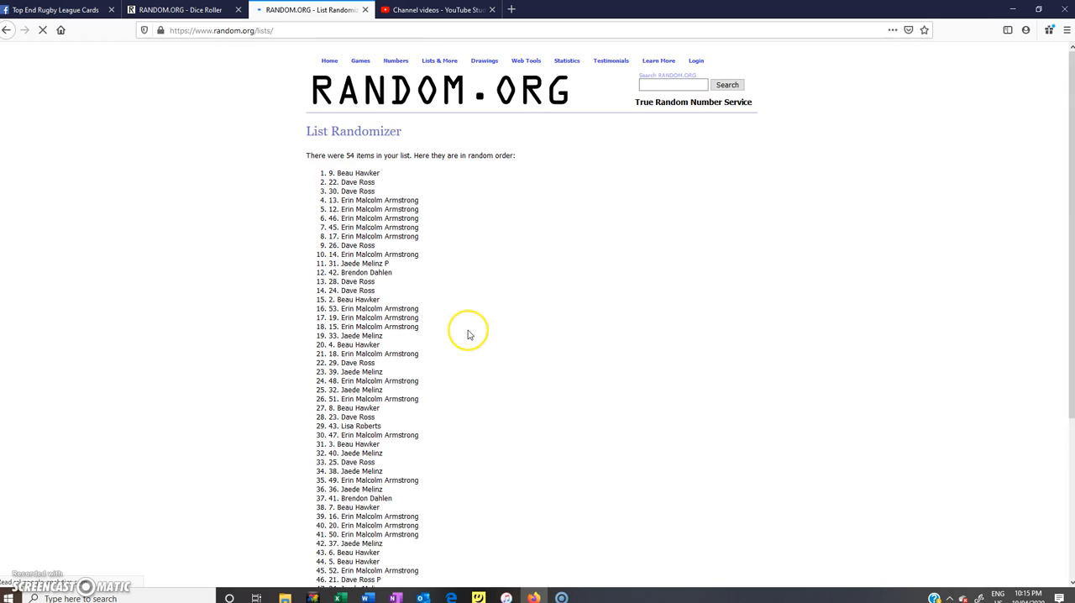
pyautogui.scroll(-3)
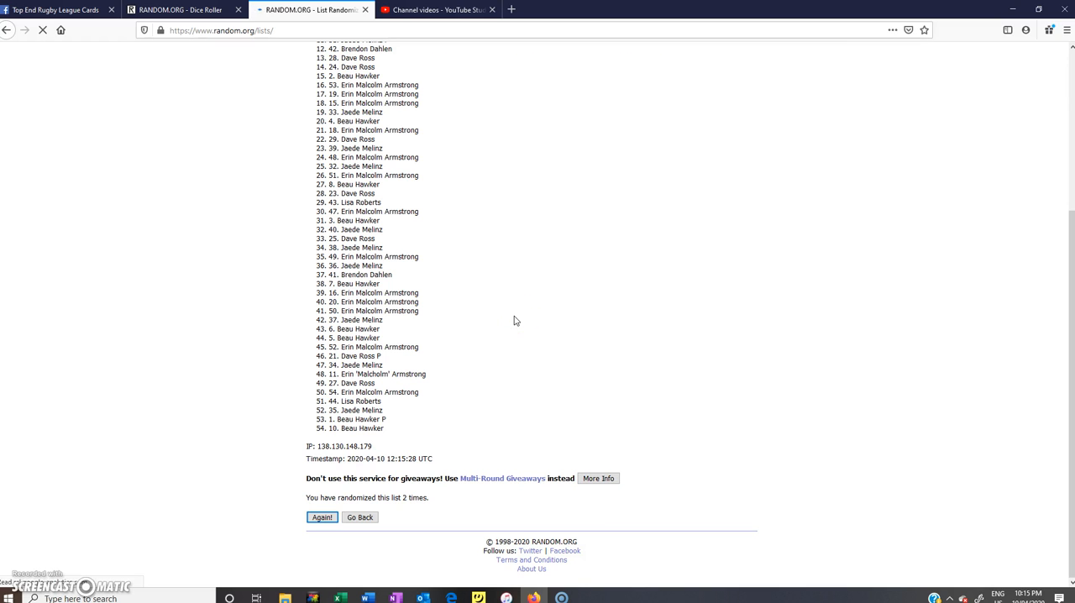
pyautogui.click(322, 518)
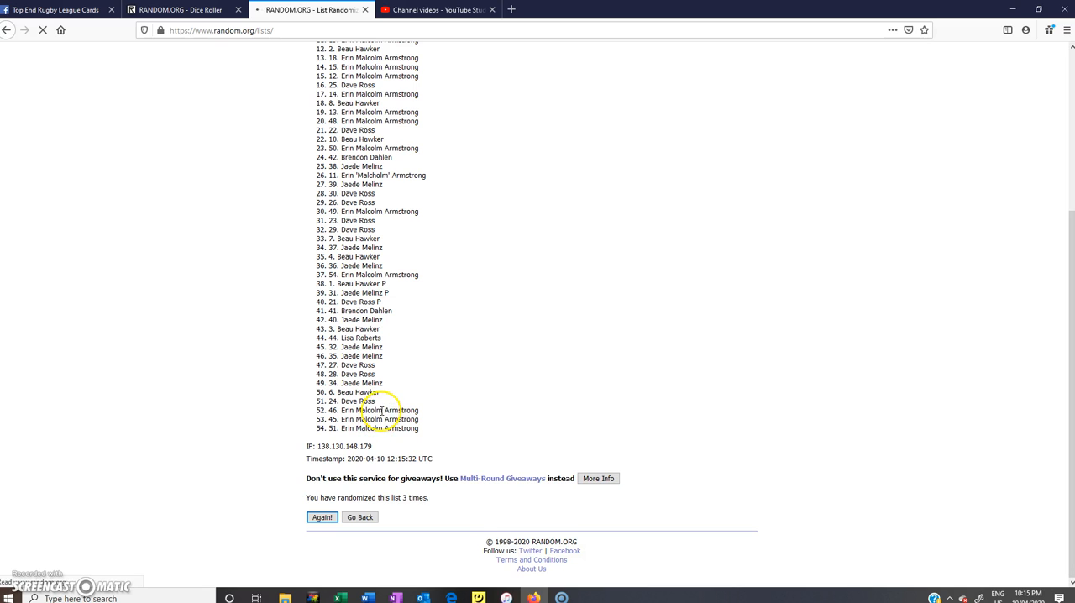
pyautogui.click(323, 517)
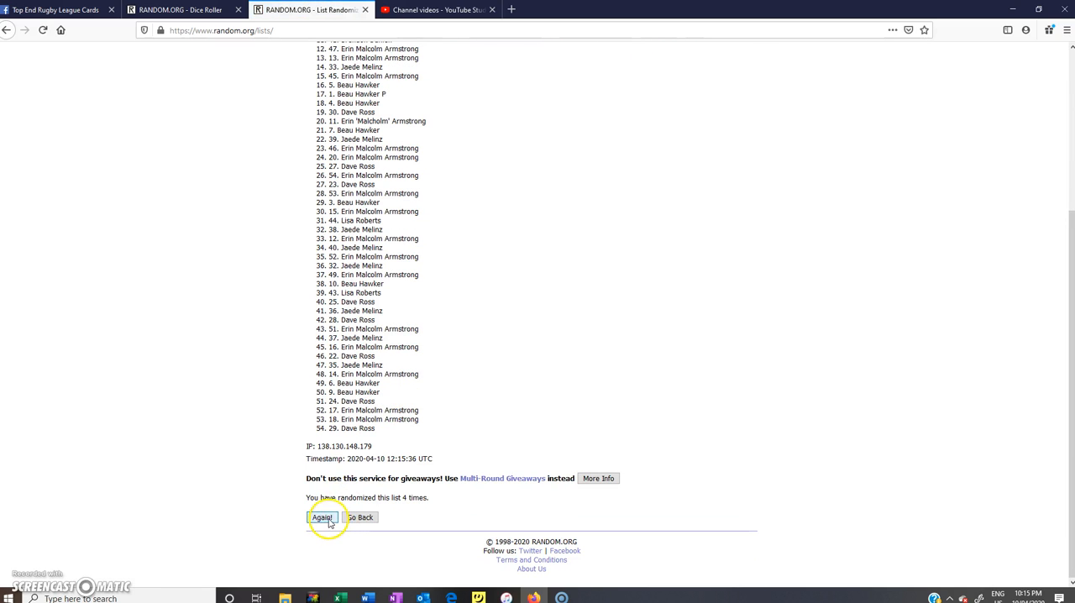
pyautogui.click(322, 517)
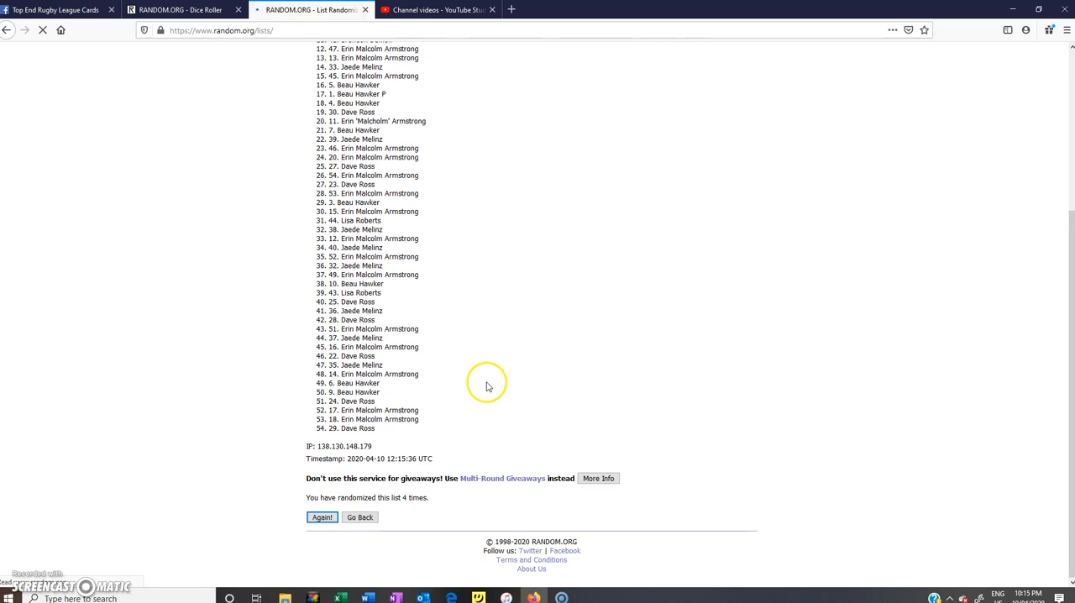
pyautogui.click(323, 517)
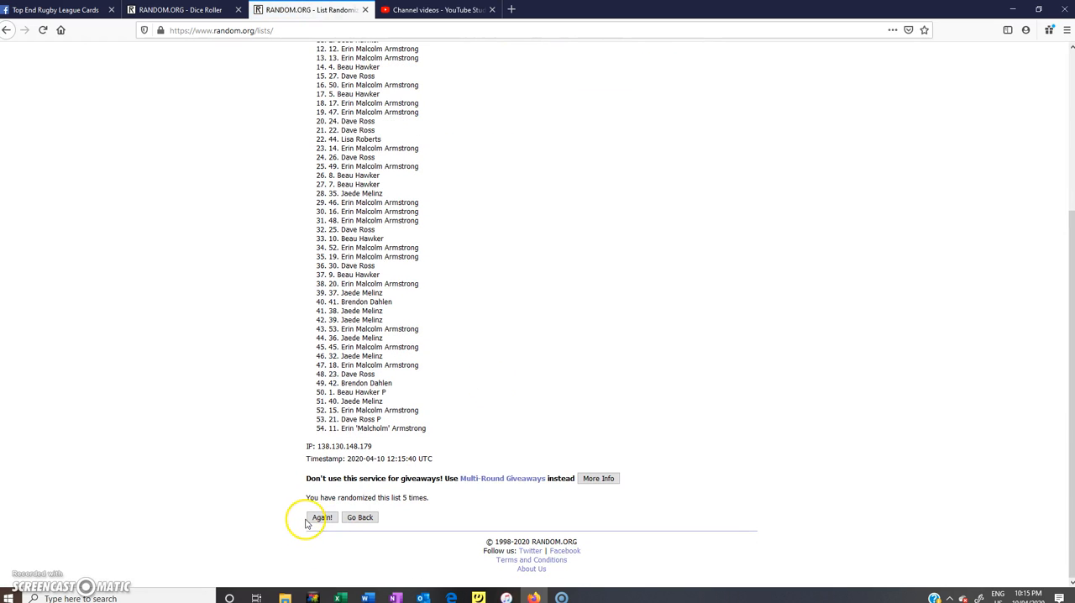
pyautogui.click(322, 517)
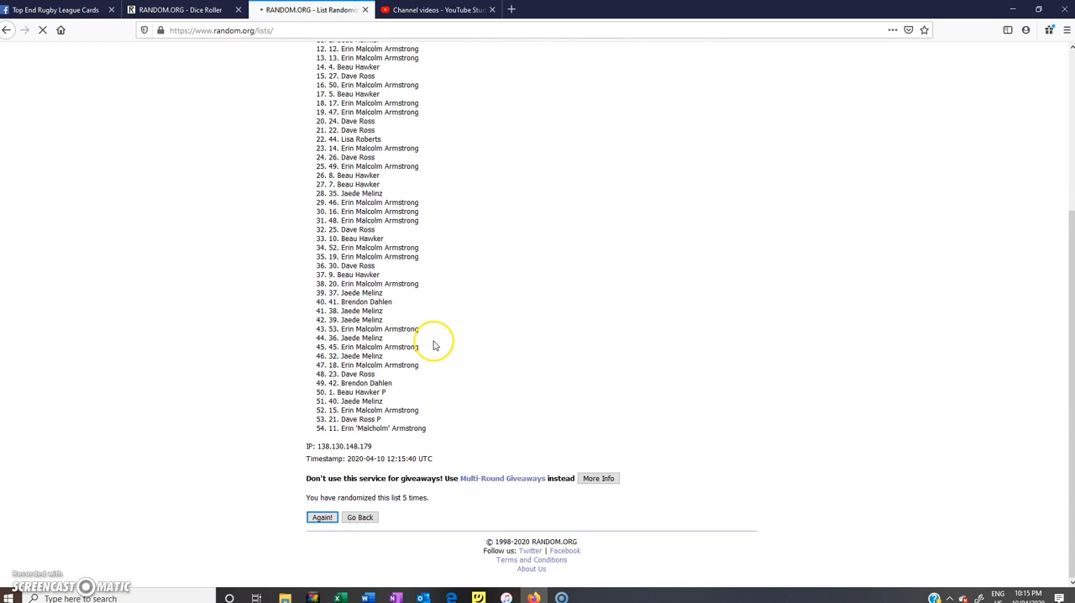
pyautogui.click(322, 517)
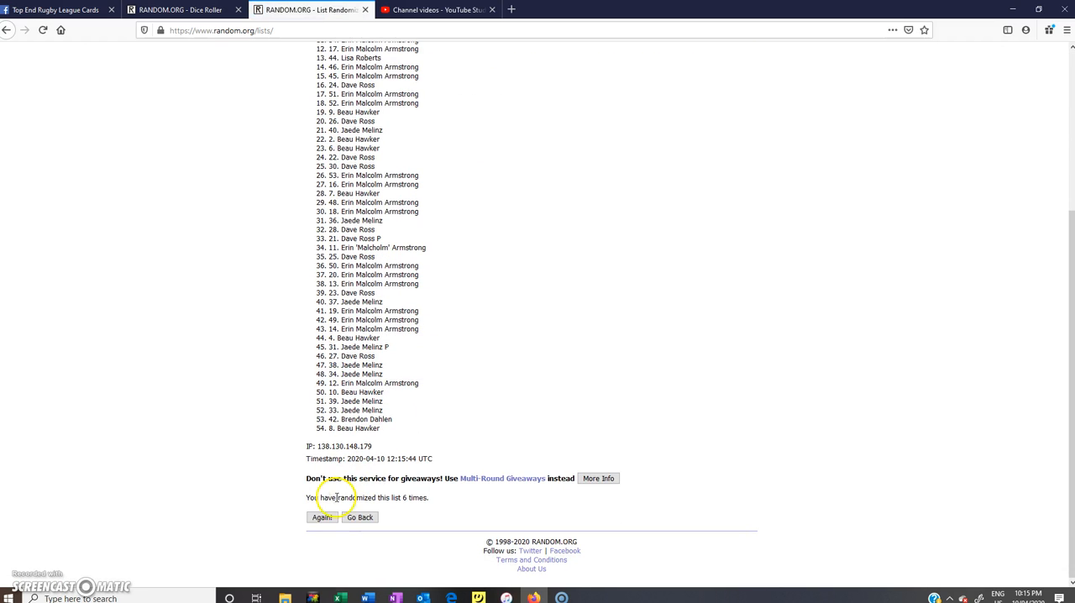
# Confirm the shuffle count of 6 times against the earlier two-dice roll total on the Dice Roller
pyautogui.click(323, 517)
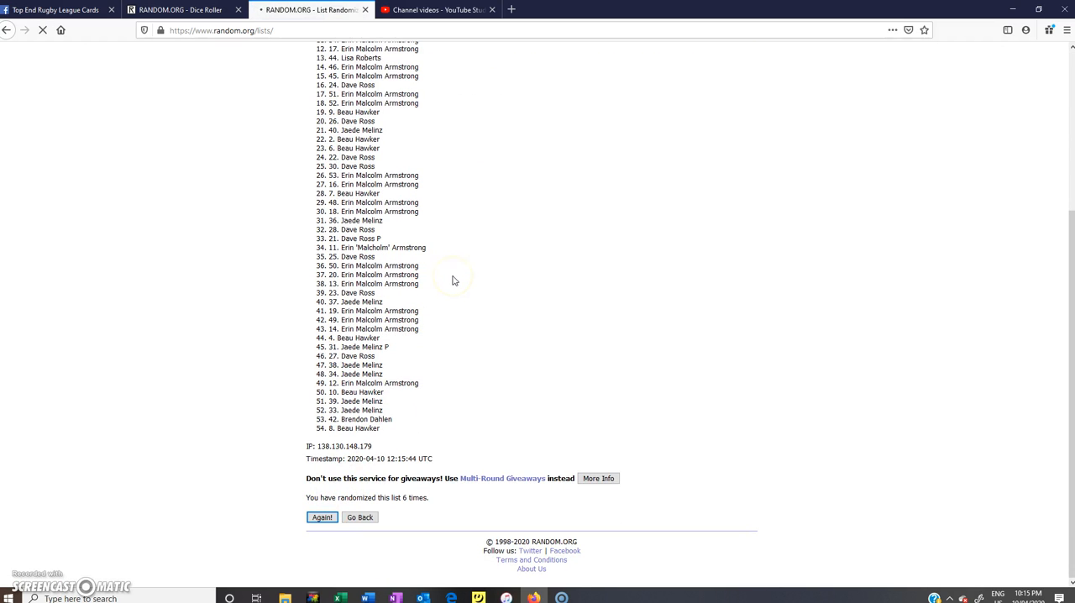
pyautogui.click(322, 517)
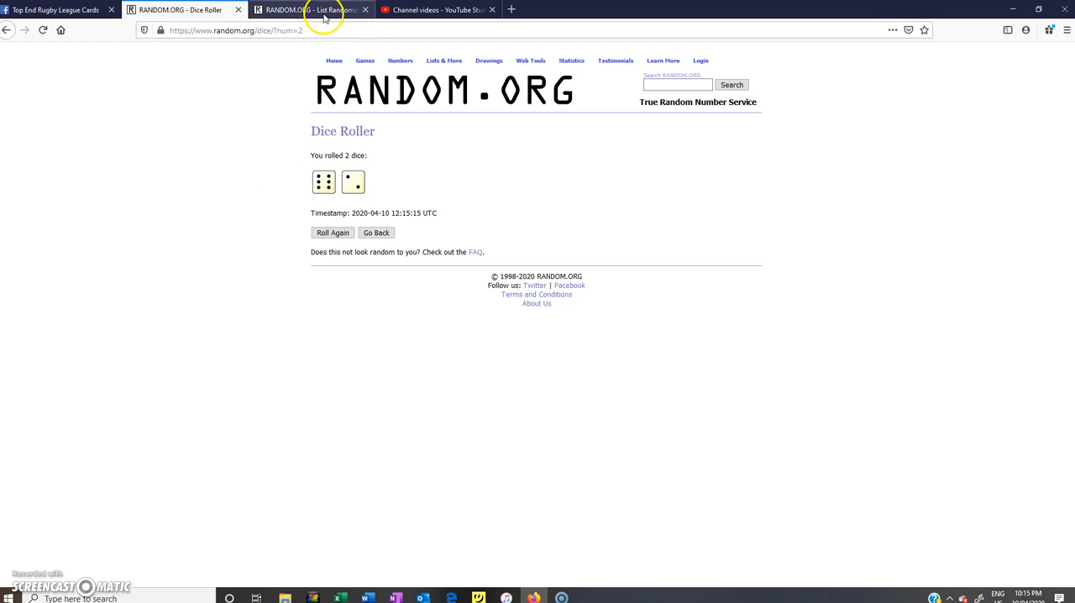
pyautogui.click(311, 10)
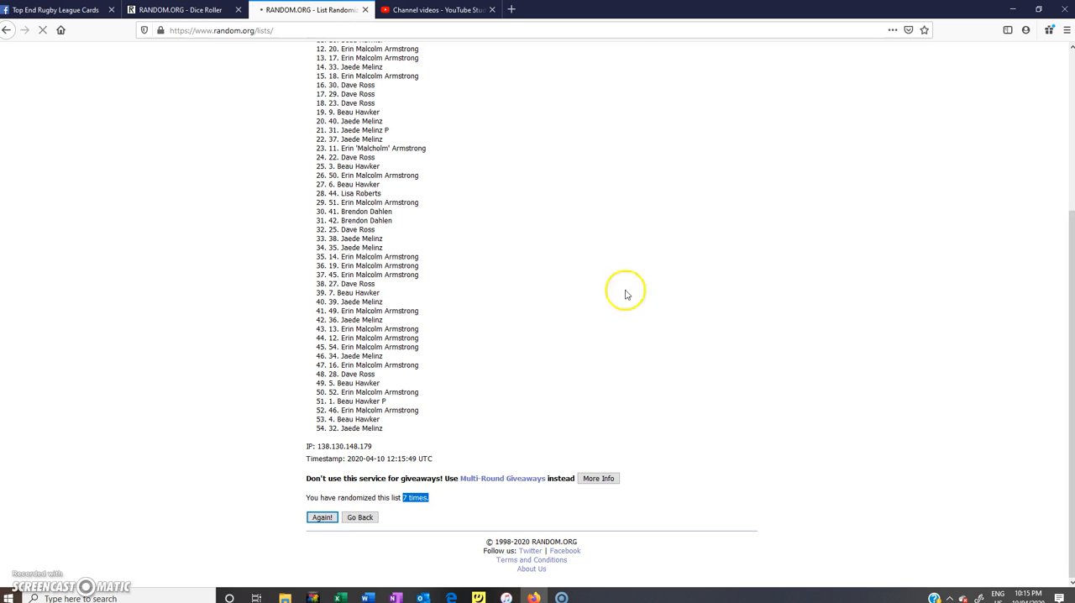
pyautogui.click(322, 517)
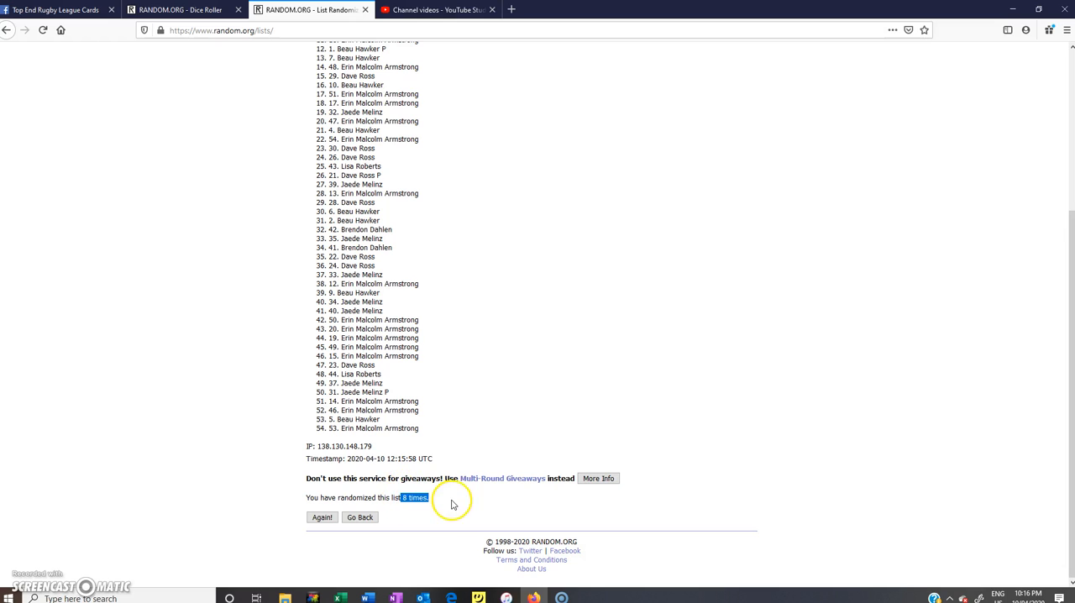
pyautogui.click(182, 10)
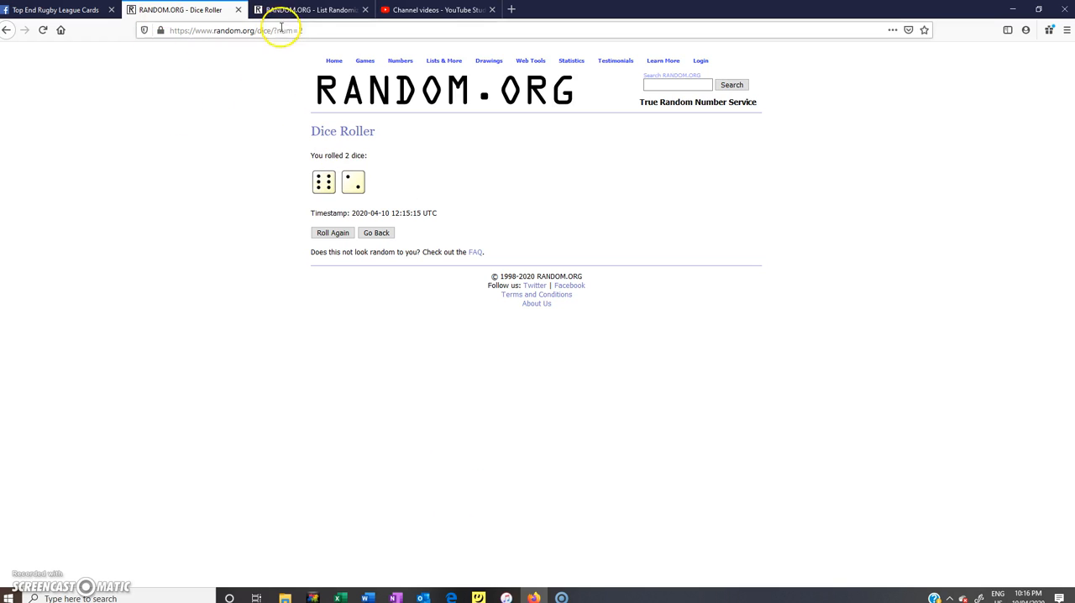
pyautogui.click(309, 10)
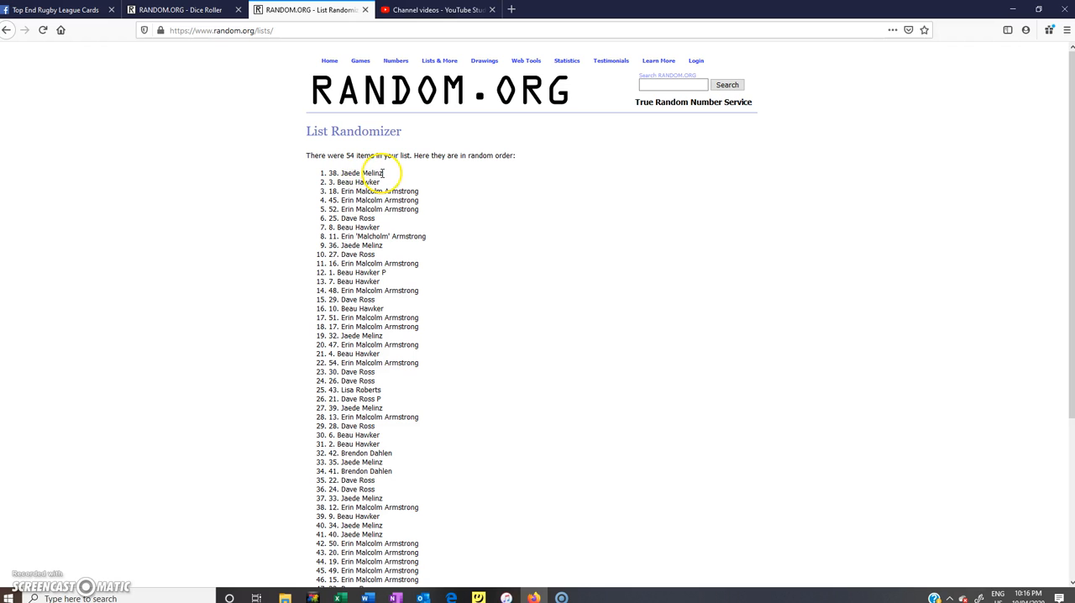
pyautogui.doubleClick(351, 173)
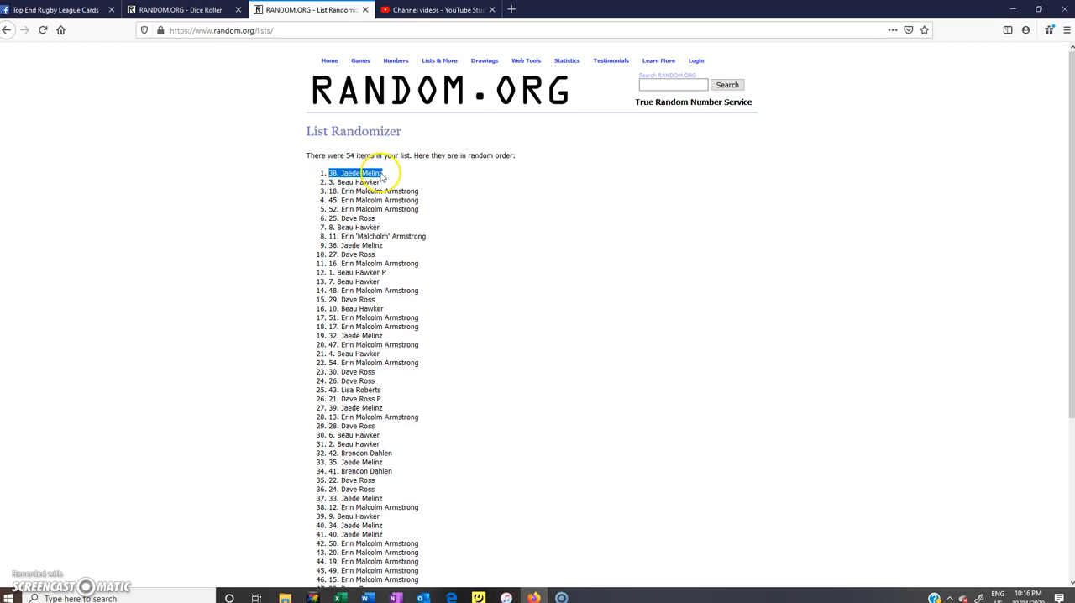
pyautogui.scroll(-3)
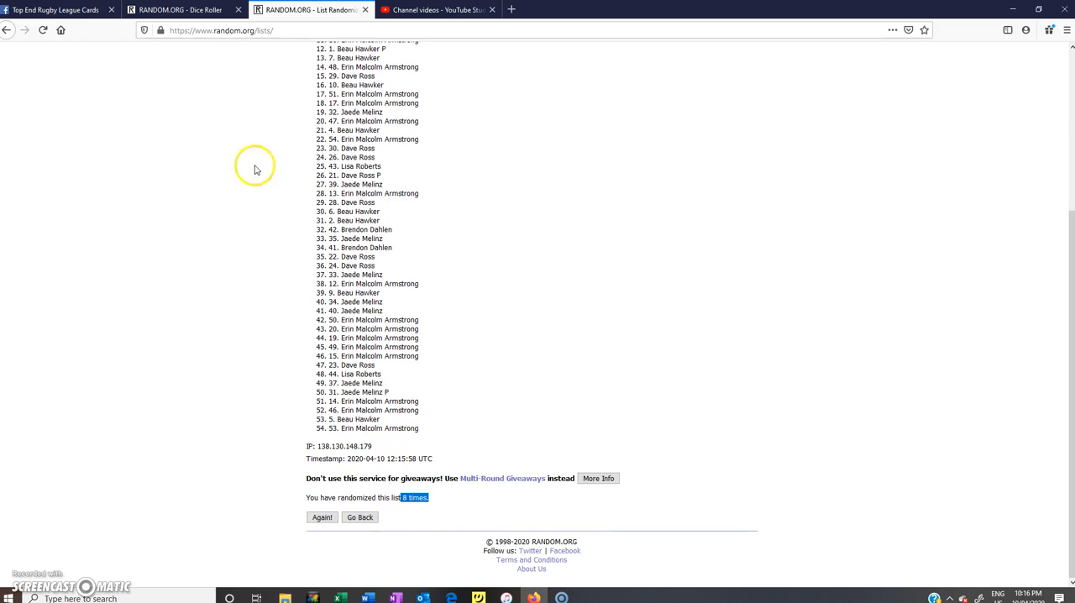
pyautogui.click(182, 10)
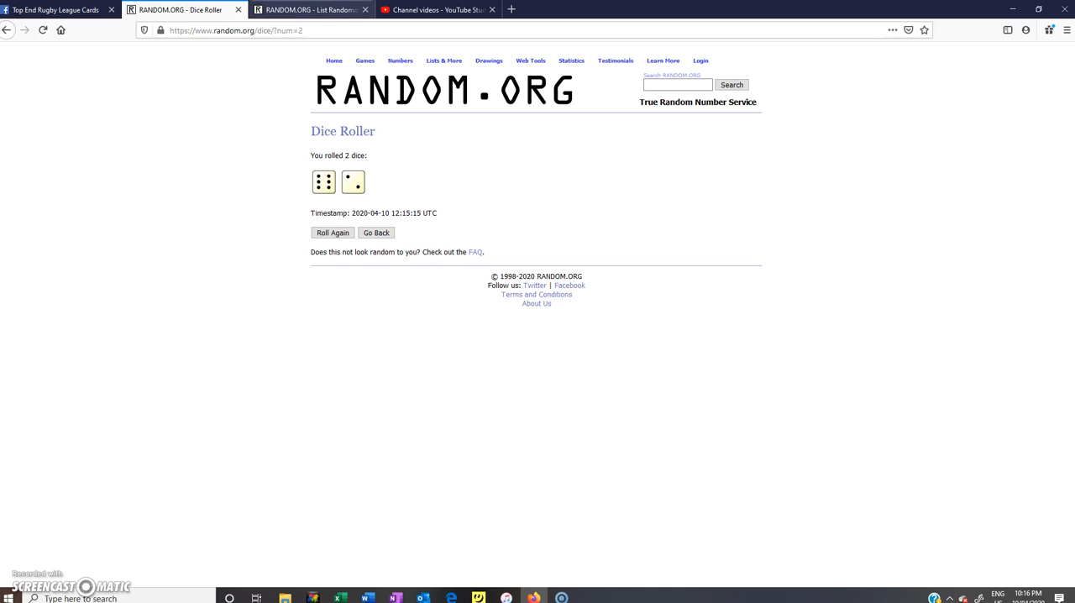
pyautogui.click(311, 10)
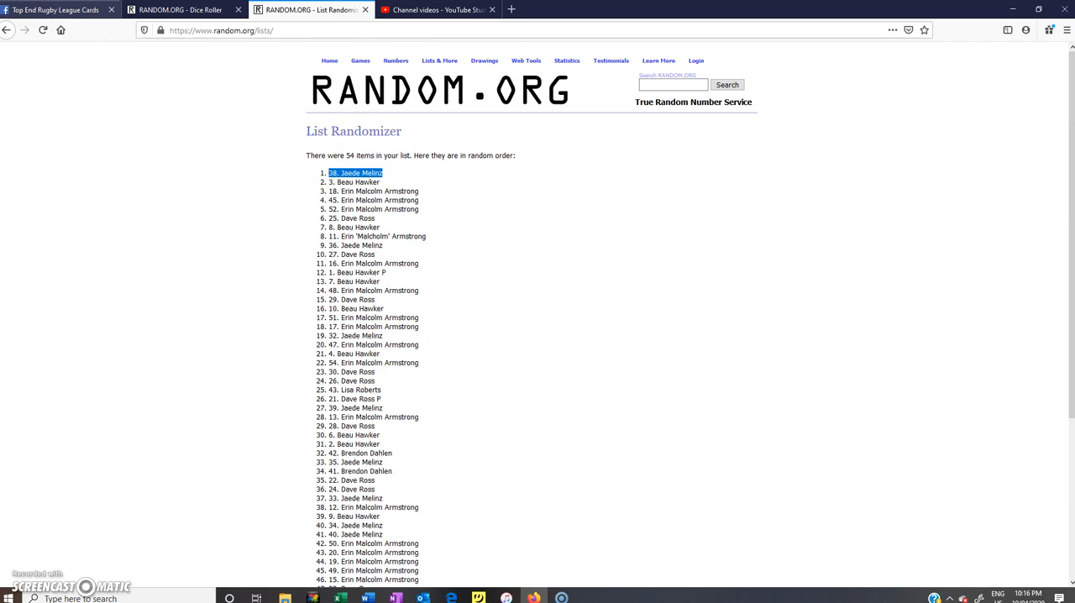
# Return to the Facebook draw post and begin a new comment starting 'Con' beneath the LIVE comment
pyautogui.click(58, 10)
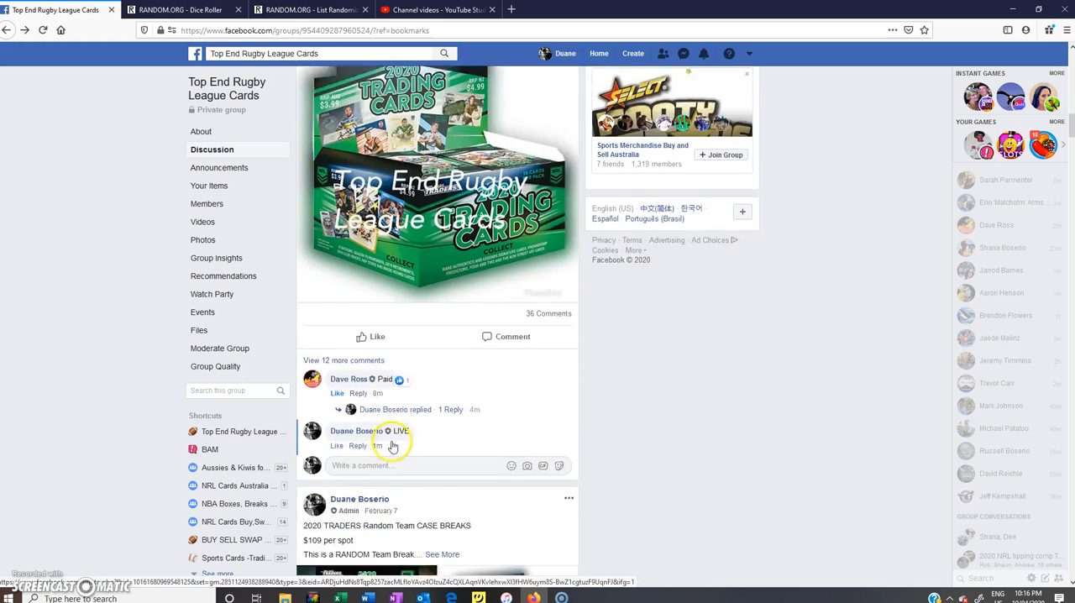
pyautogui.scroll(-3)
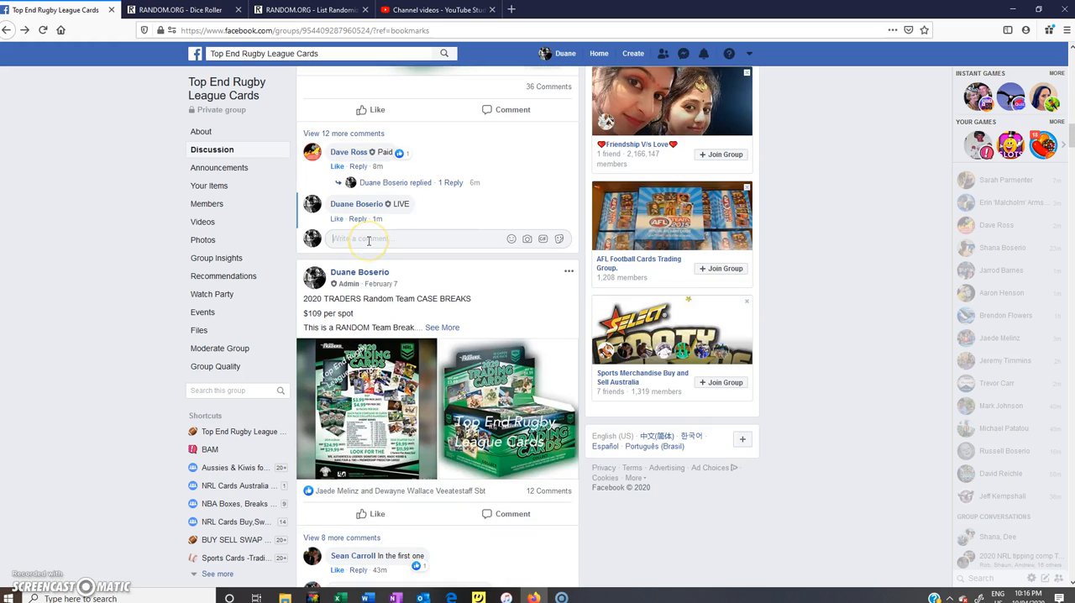
pyautogui.write('Com')
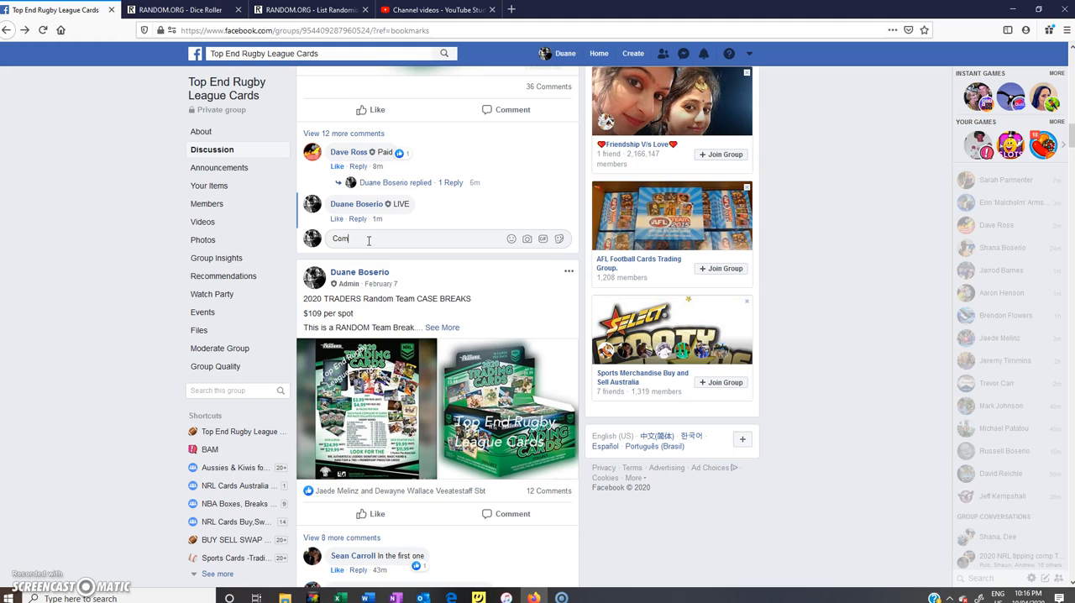